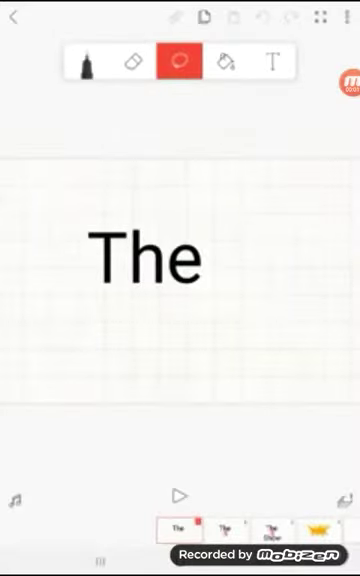
Step: Preview the animation from the 'The…' title frame through the director and producer credits
left_click(180, 491)
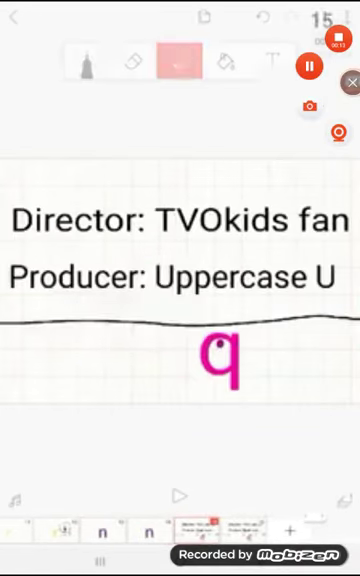
Step: Stop playback, draw the pink q and red p across later frames, then replay the animation
left_click(180, 62)
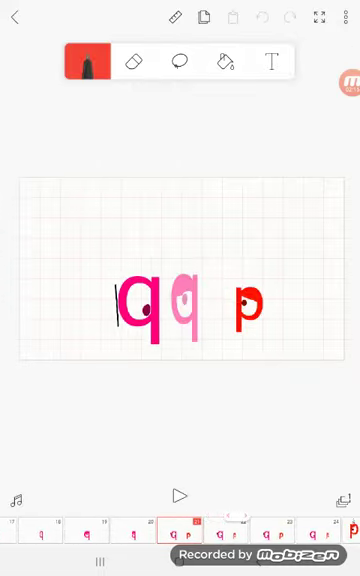
left_click(180, 494)
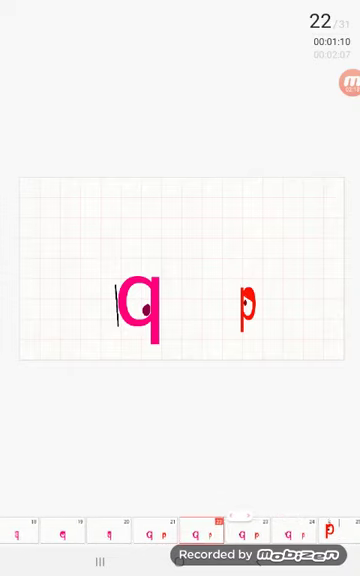